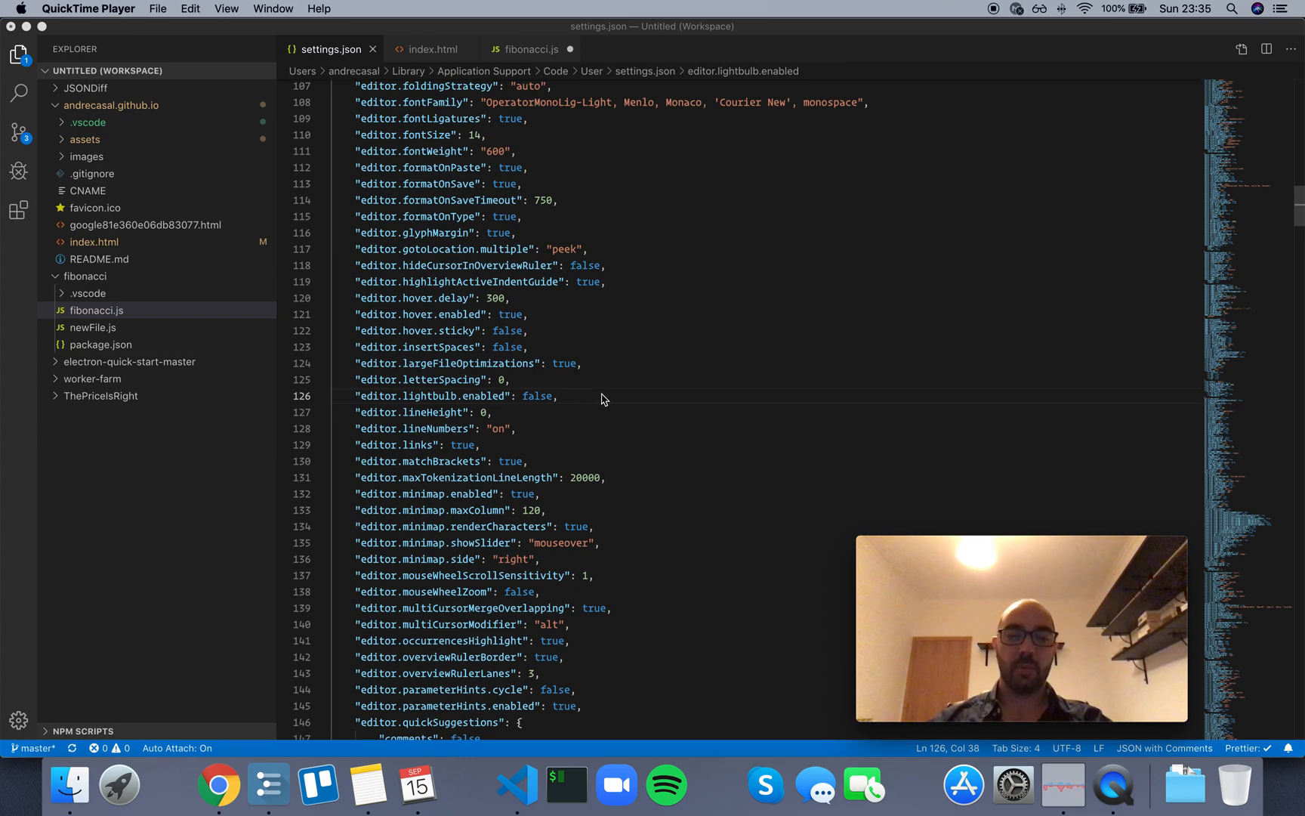
# Set editor.lightbulb.enabled to true in settings.json, then return to fibonacci.js
pyautogui.doubleClick(536, 395)
pyautogui.write('tru')
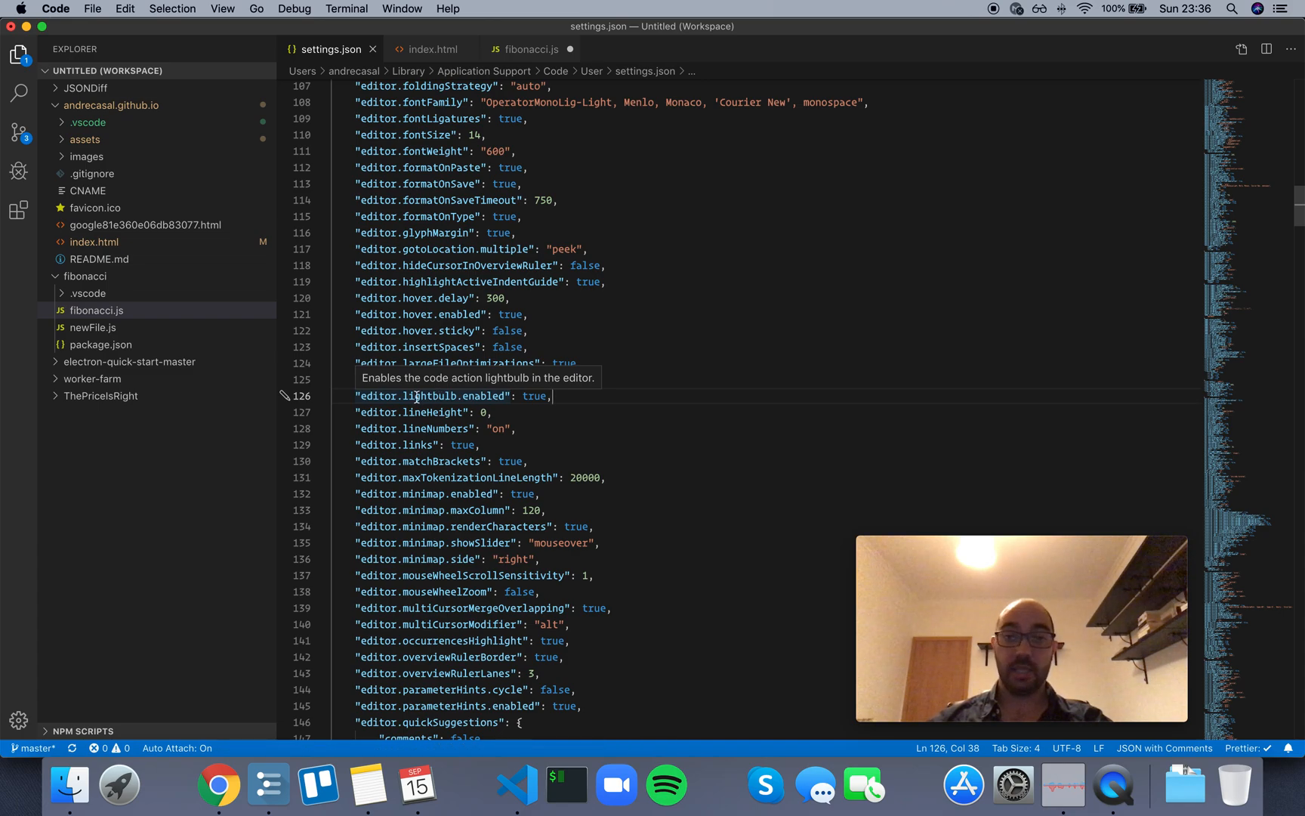
pyautogui.click(530, 49)
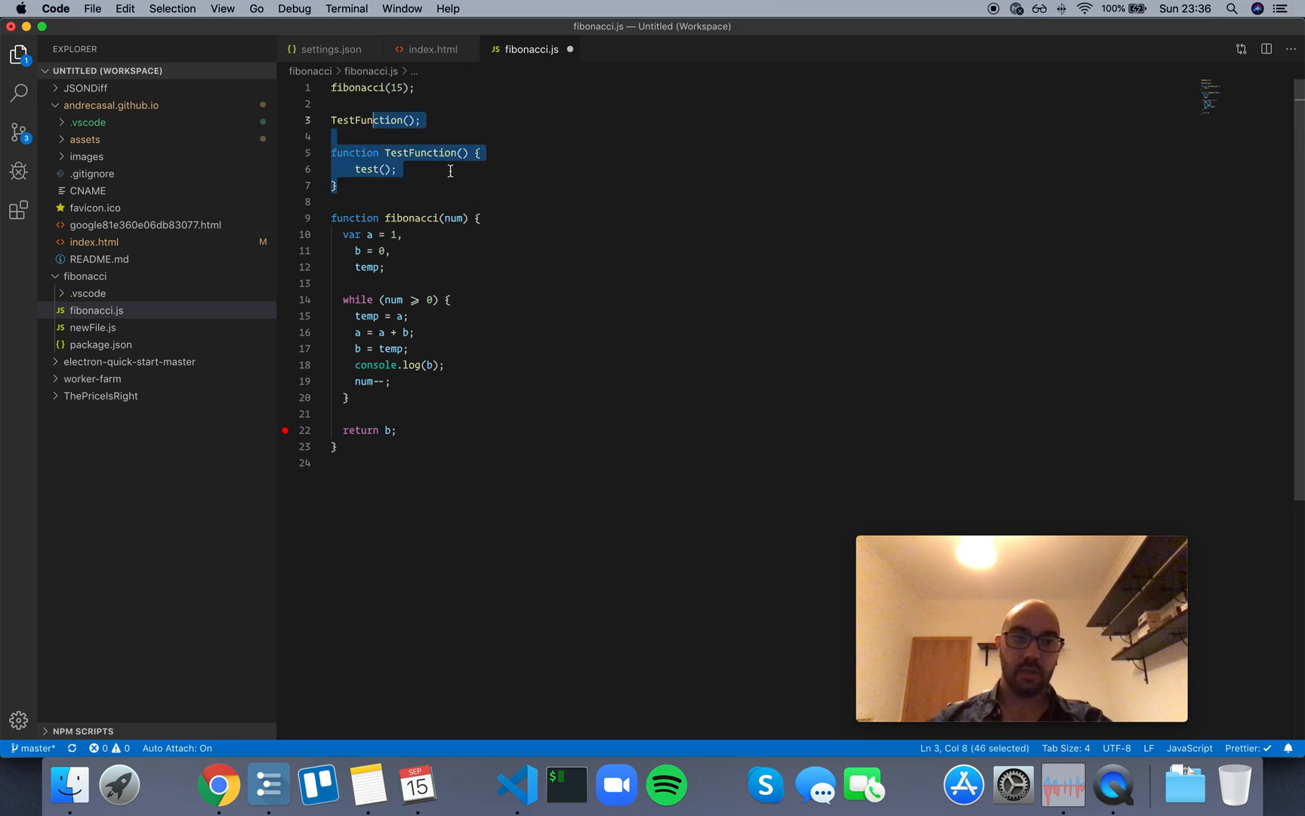
# Replace the selected TestFunction lines with a single test(); call
pyautogui.write('test')
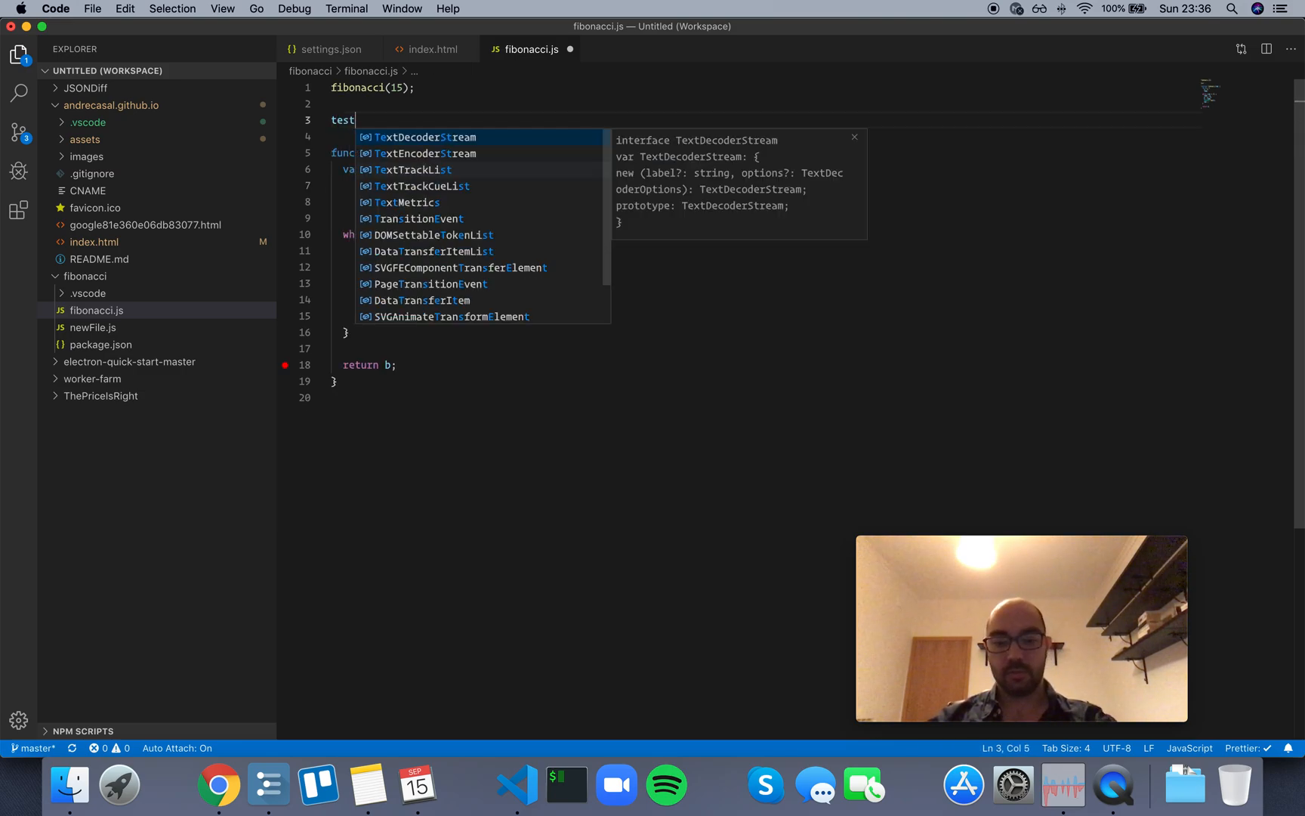
pyautogui.write('();')
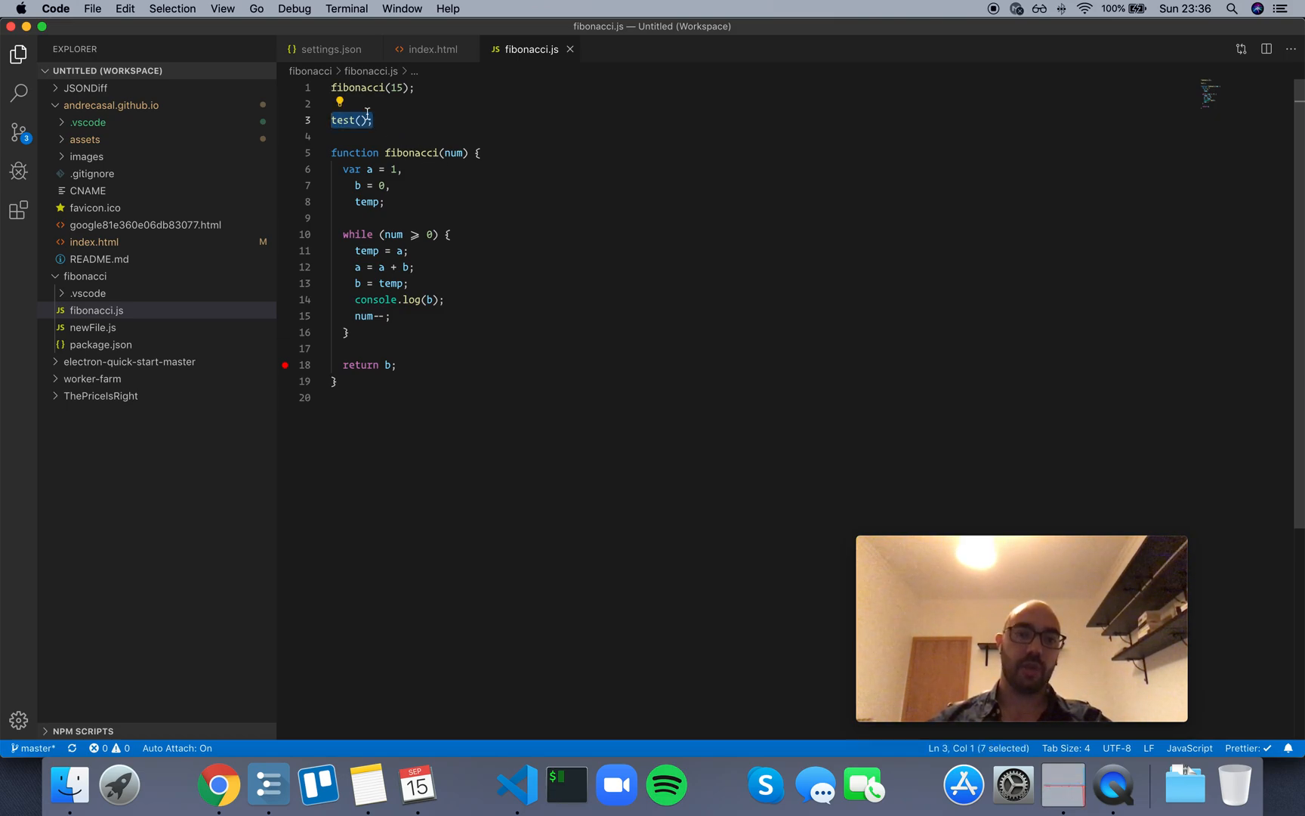
# Use the lightbulb to extract test(); into a global-scope function
pyautogui.click(339, 103)
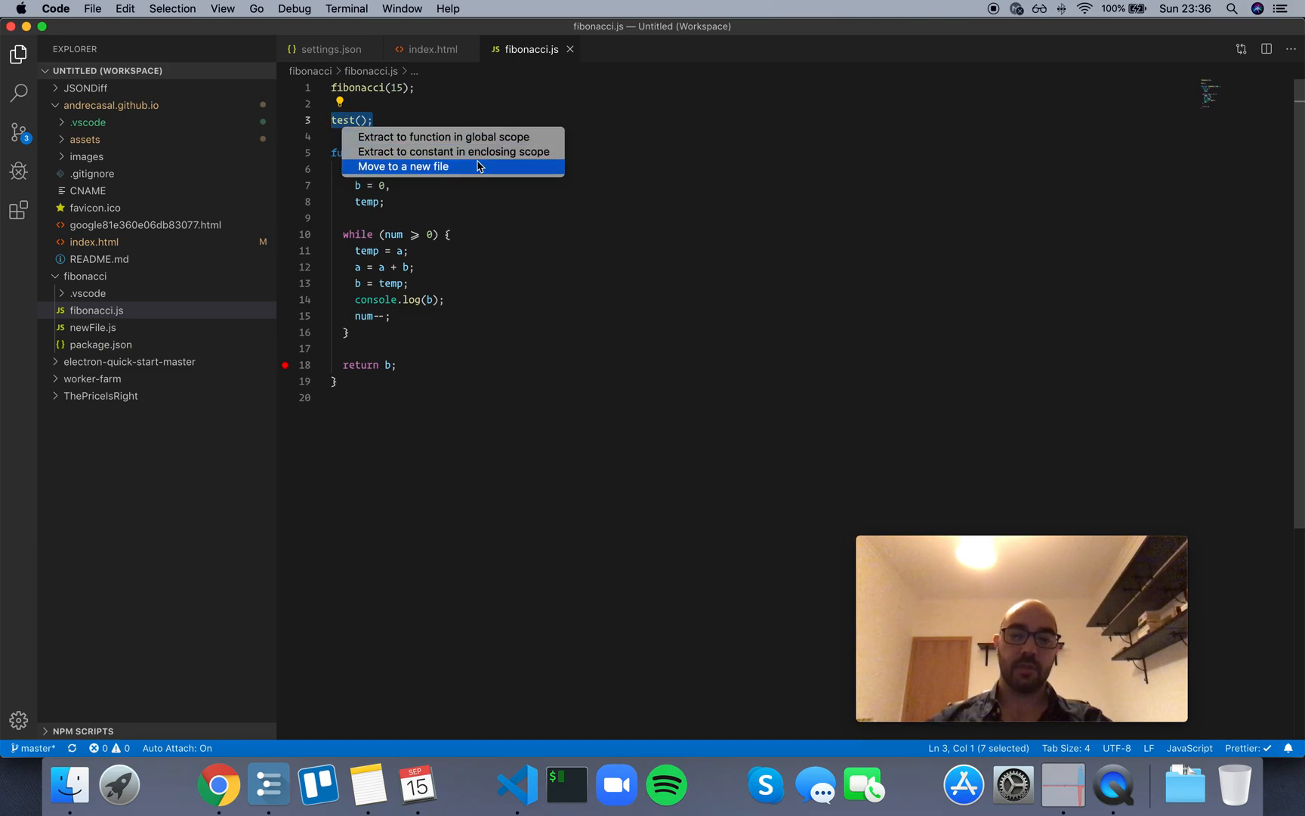
pyautogui.moveTo(444, 136)
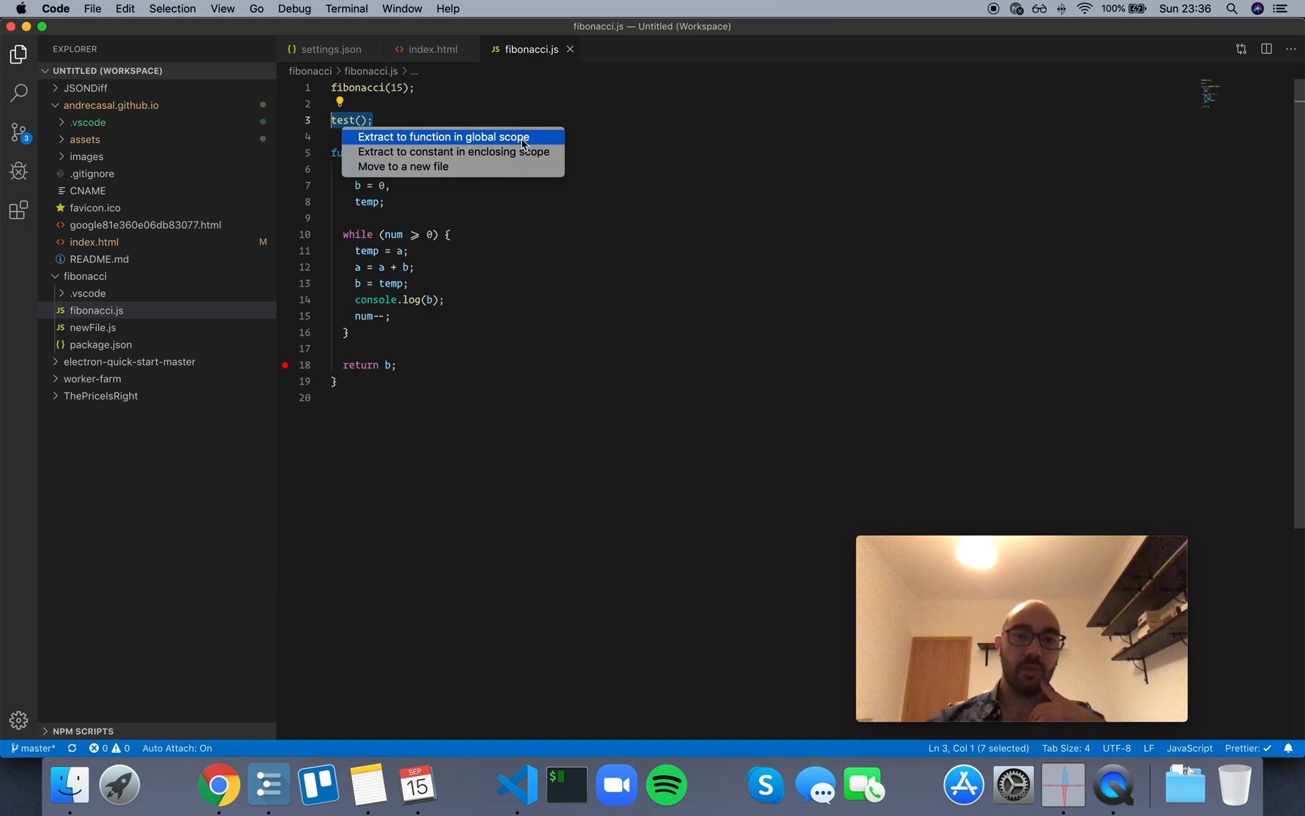
pyautogui.click(442, 137)
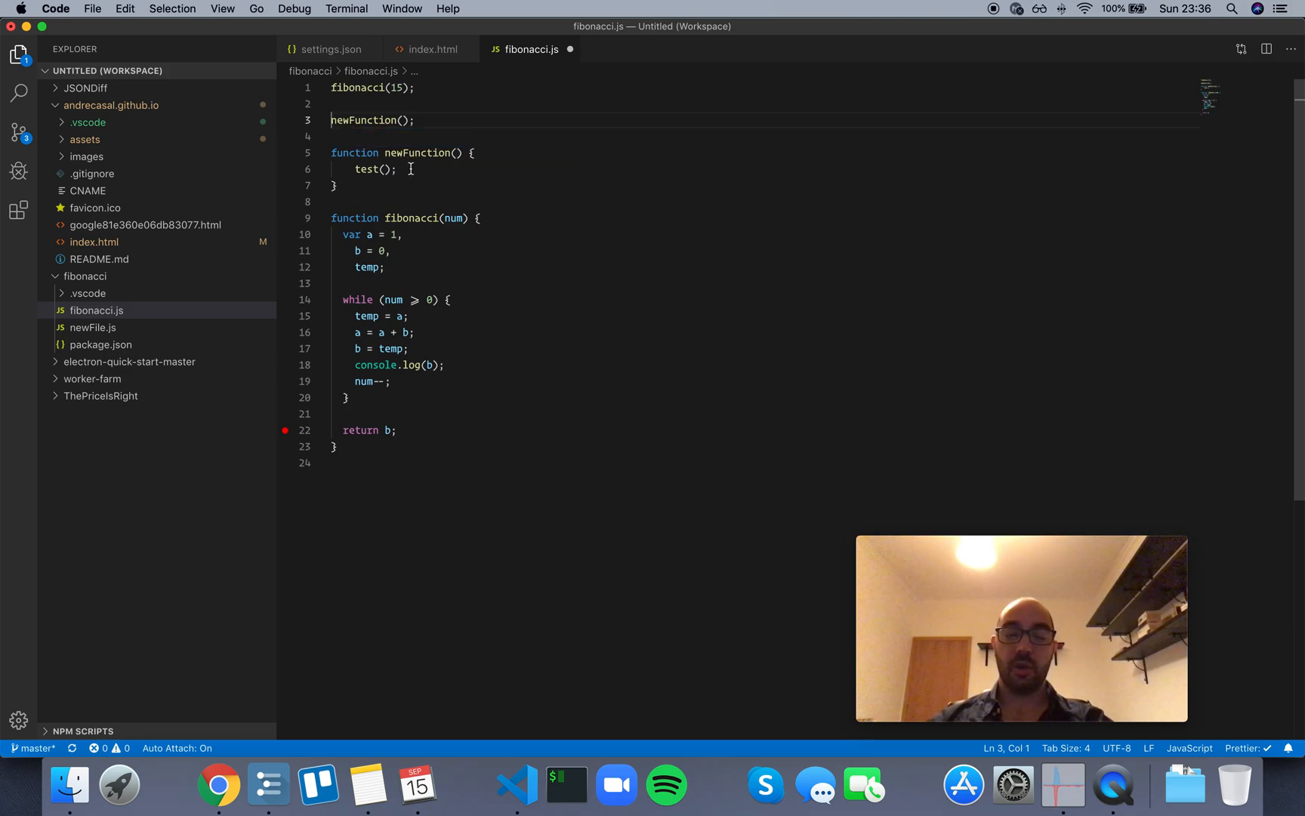
pyautogui.doubleClick(375, 169)
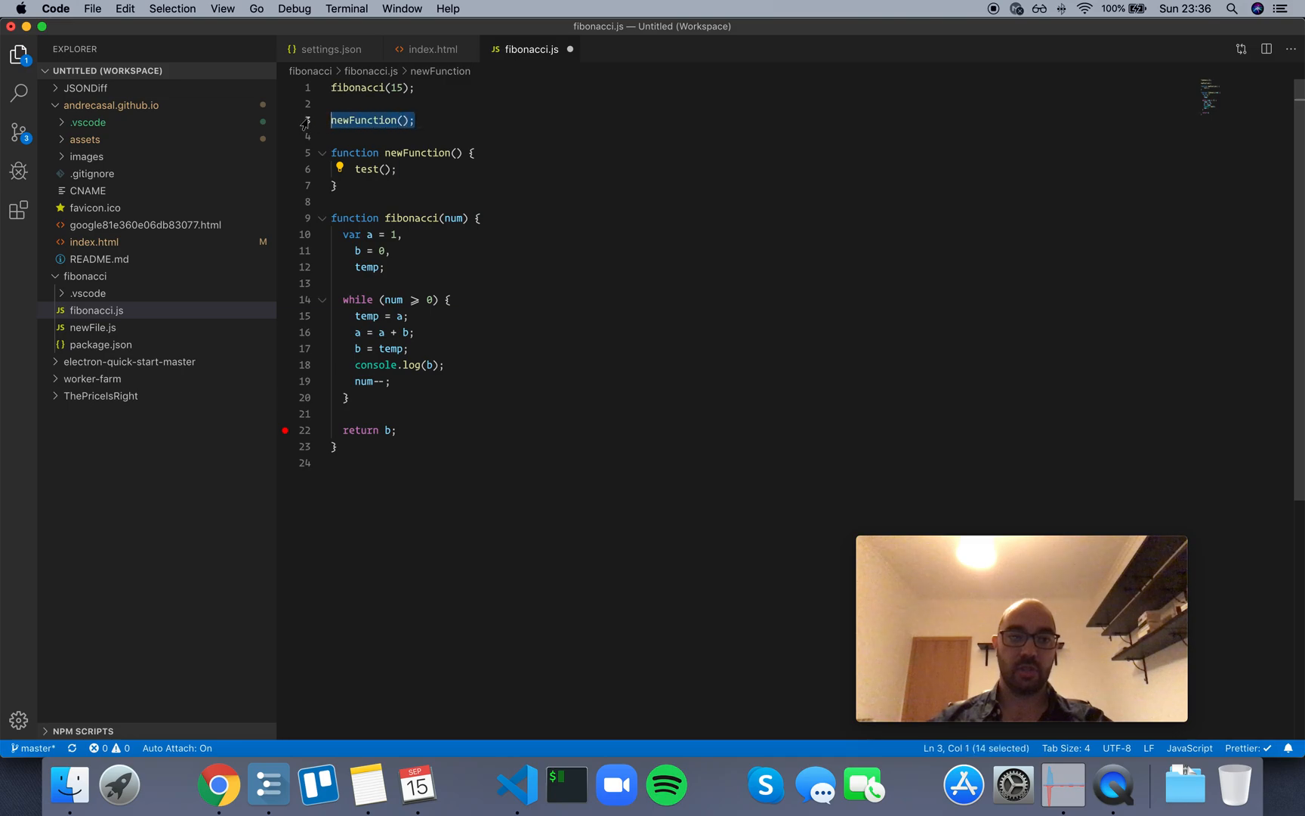
pyautogui.doubleClick(374, 170)
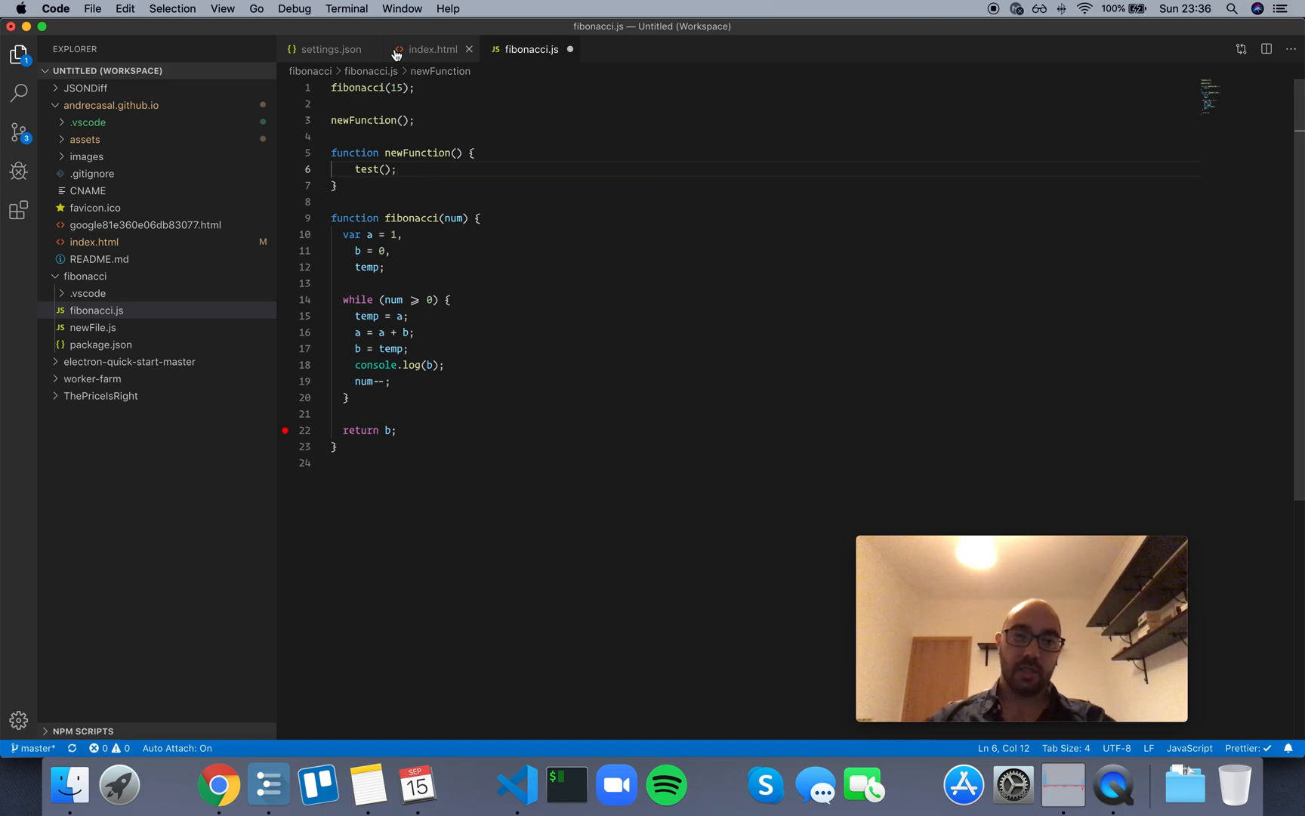
pyautogui.click(331, 49)
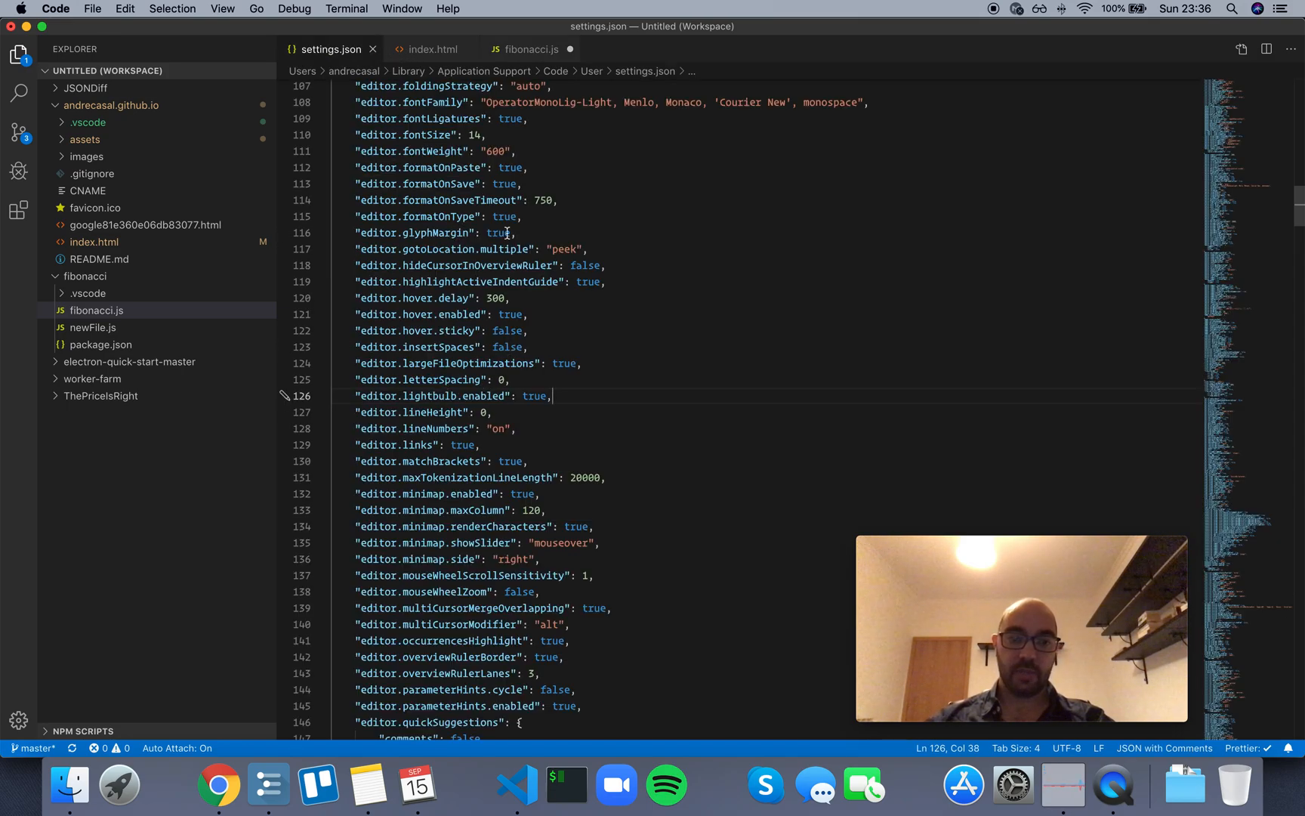
pyautogui.click(531, 49)
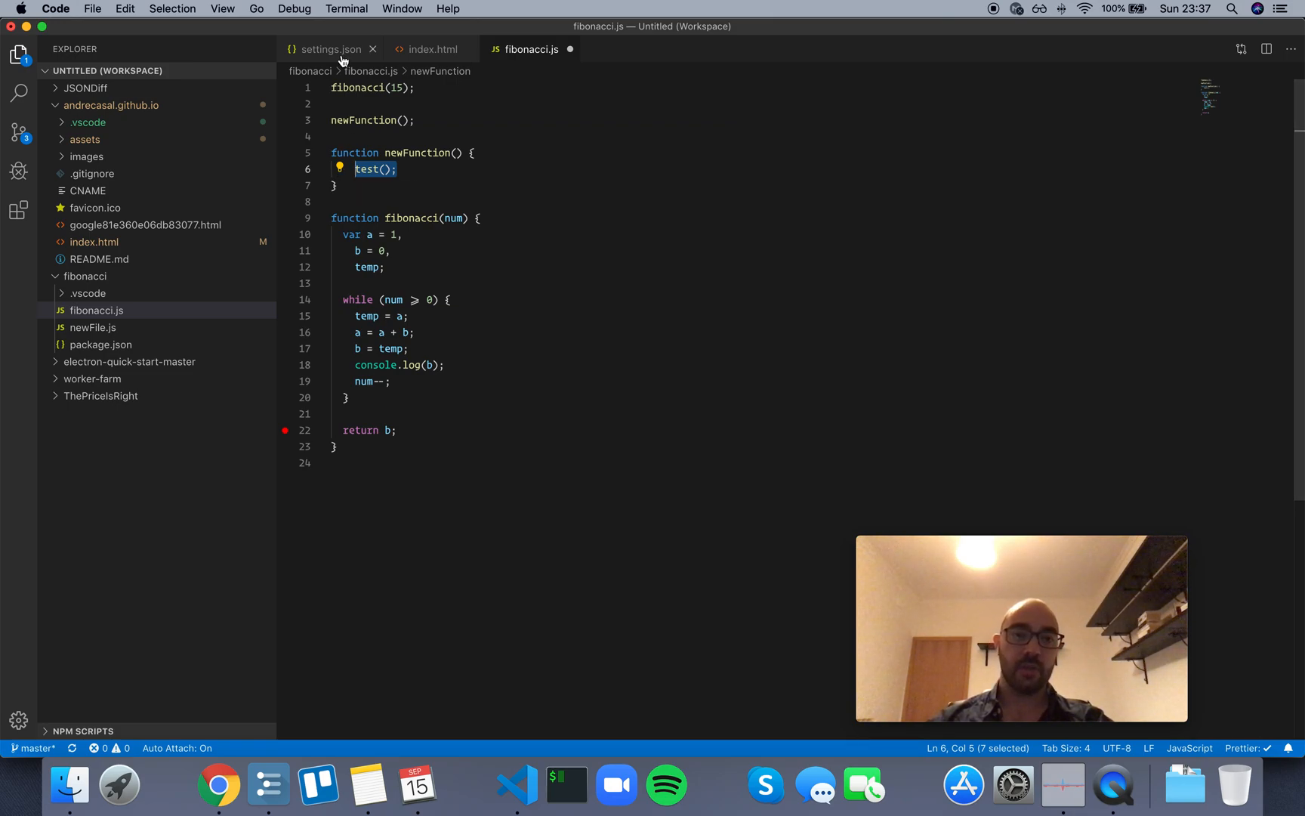
# Change editor.lightbulb.enabled to false in settings.json and return to fibonacci.js
pyautogui.click(329, 49)
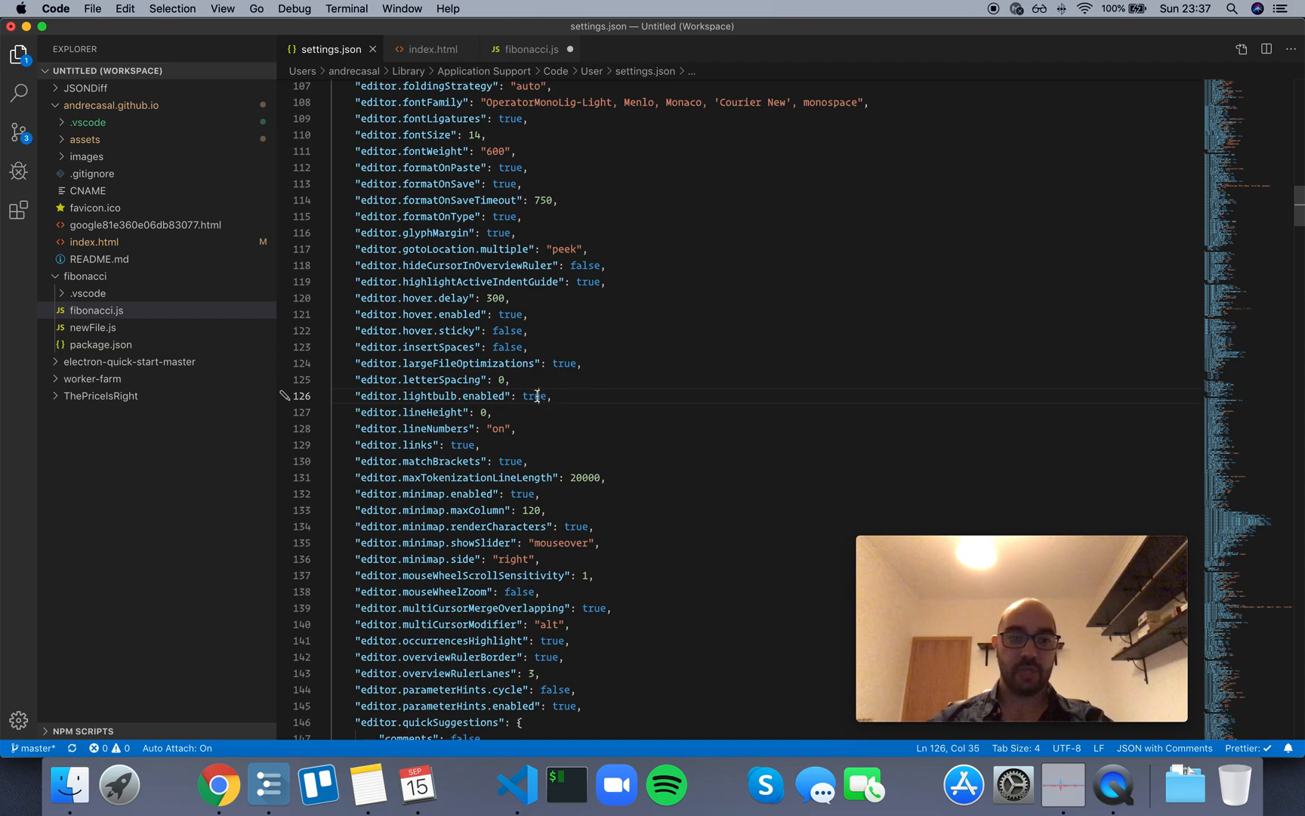
pyautogui.write('false')
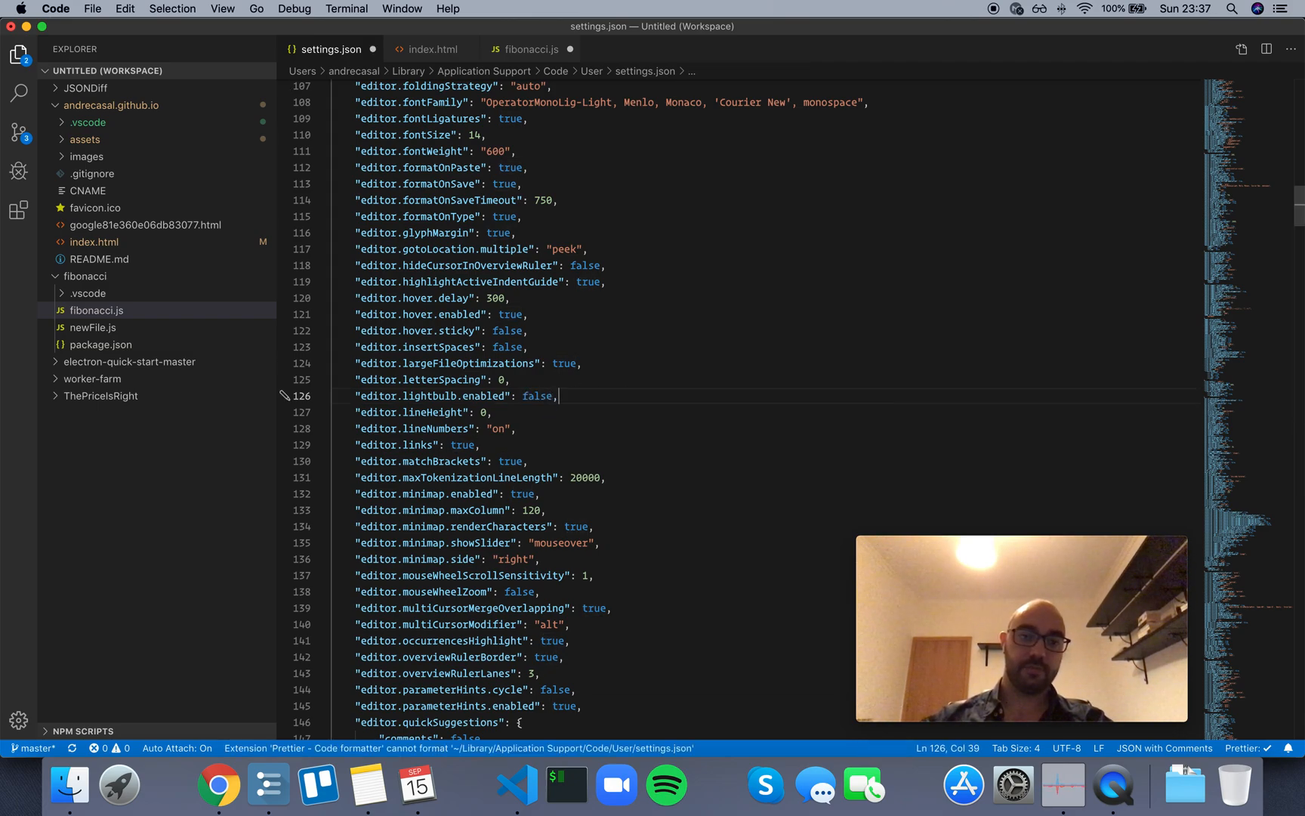
pyautogui.click(530, 49)
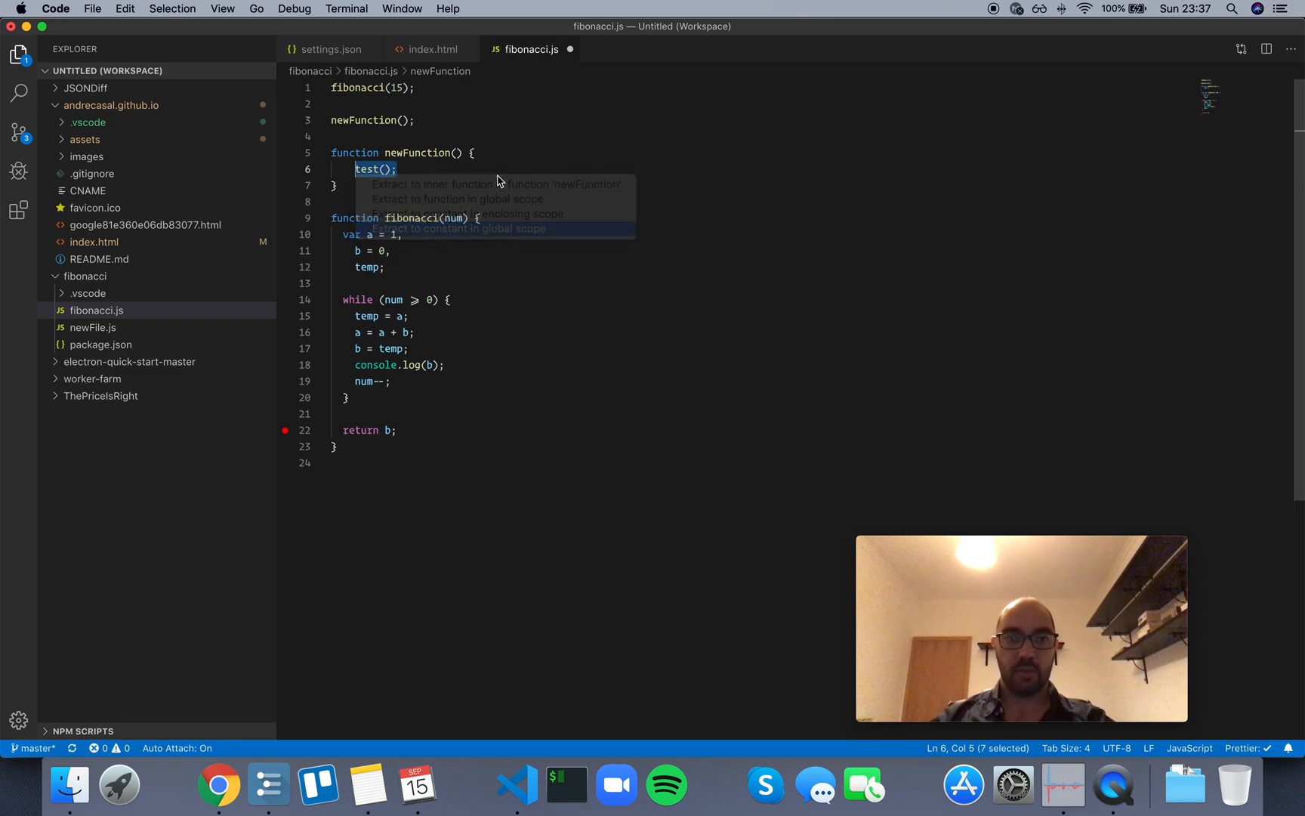
# Extract test() to a global constant and rename it anotherFunction
pyautogui.click(460, 228)
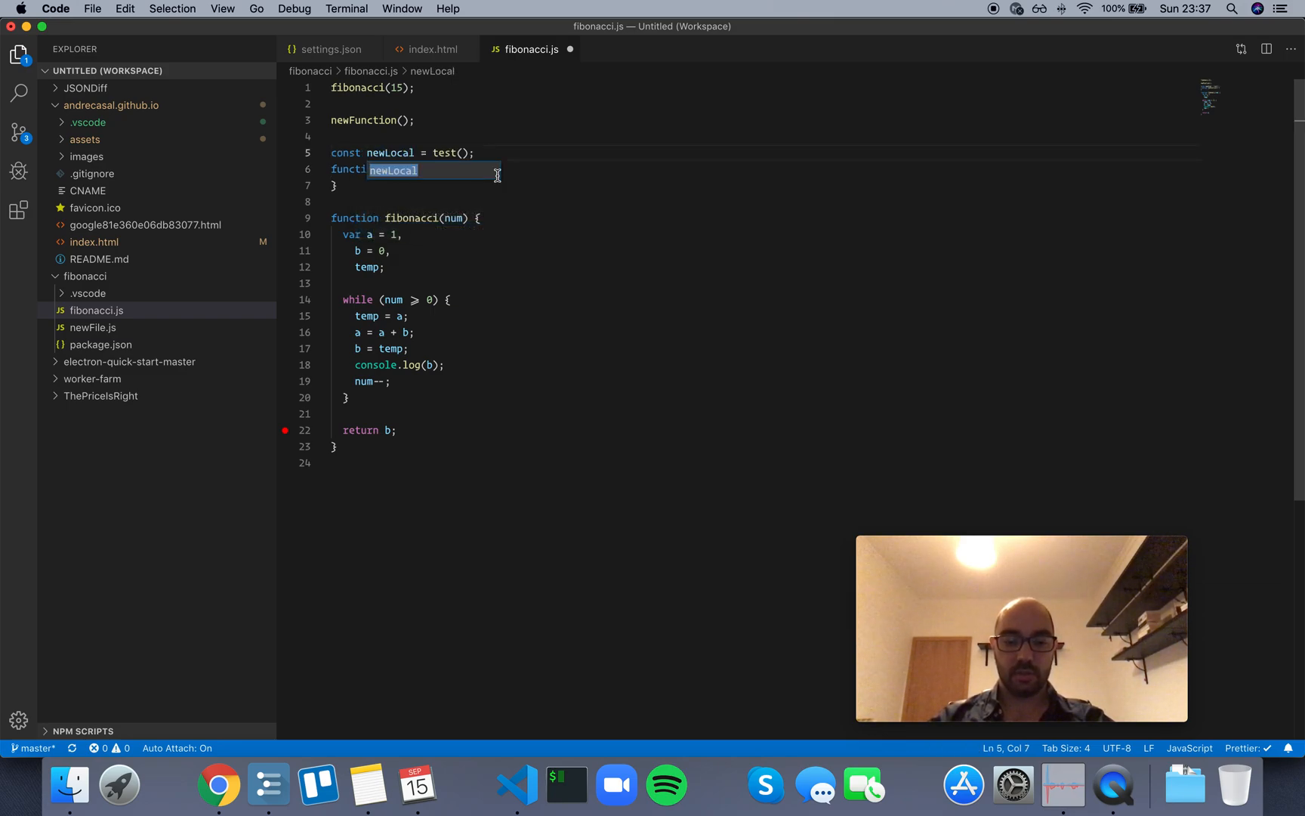
pyautogui.write('anotherFunction')
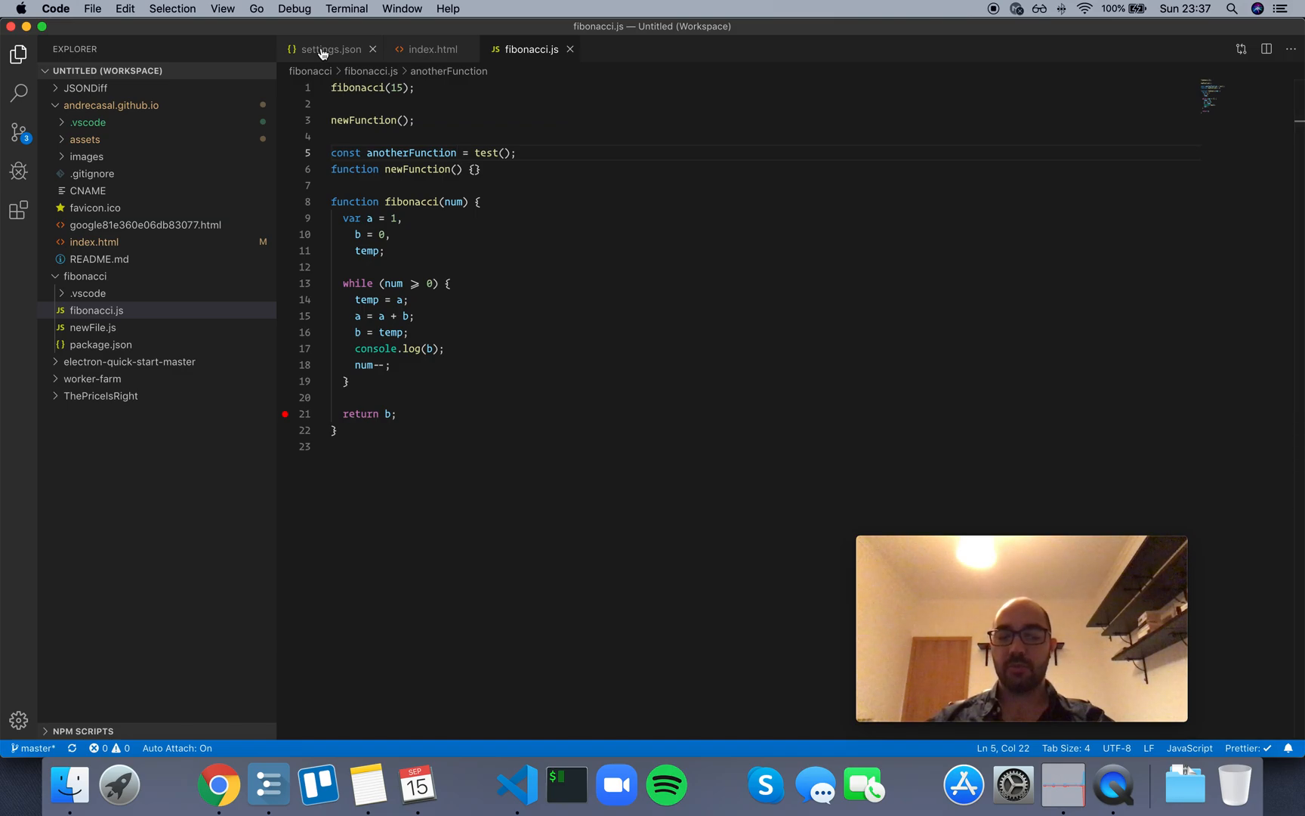
pyautogui.click(330, 49)
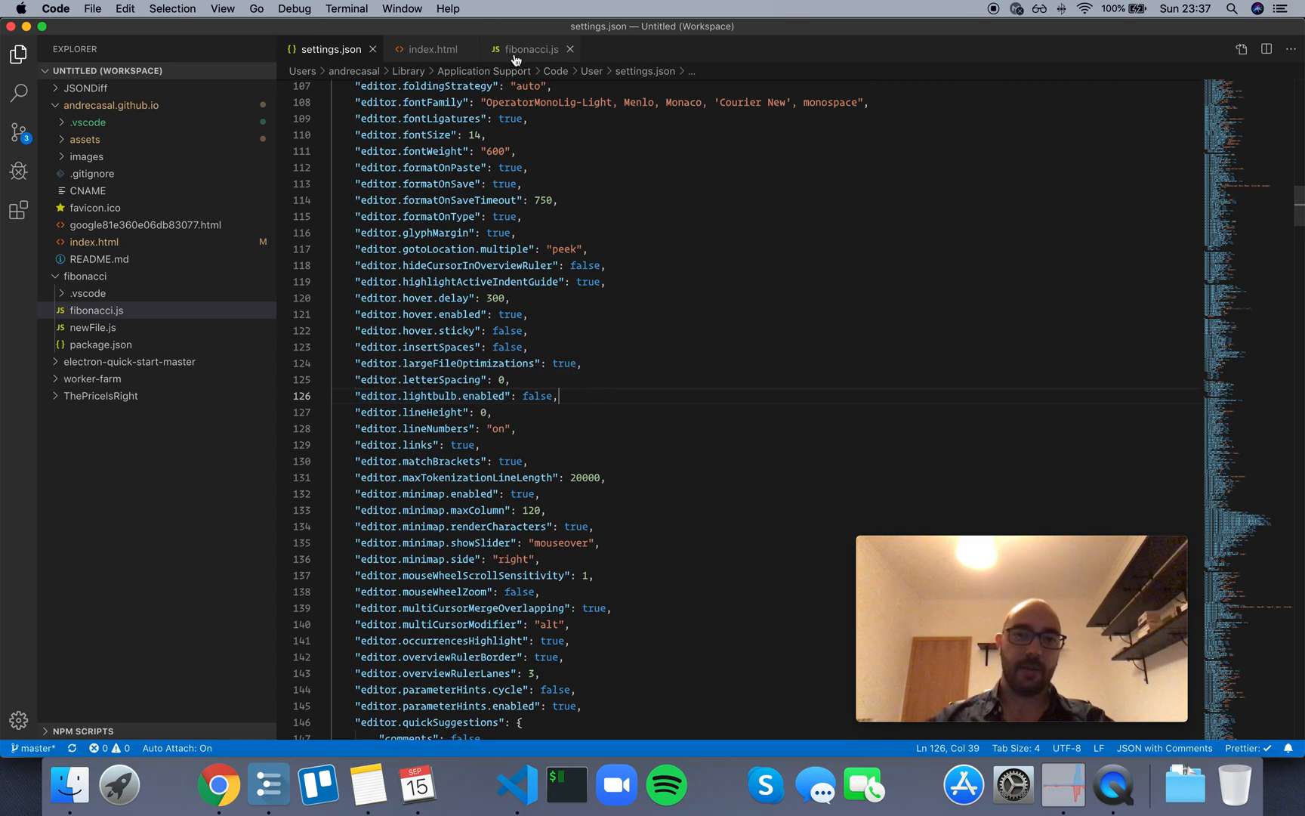
pyautogui.click(530, 49)
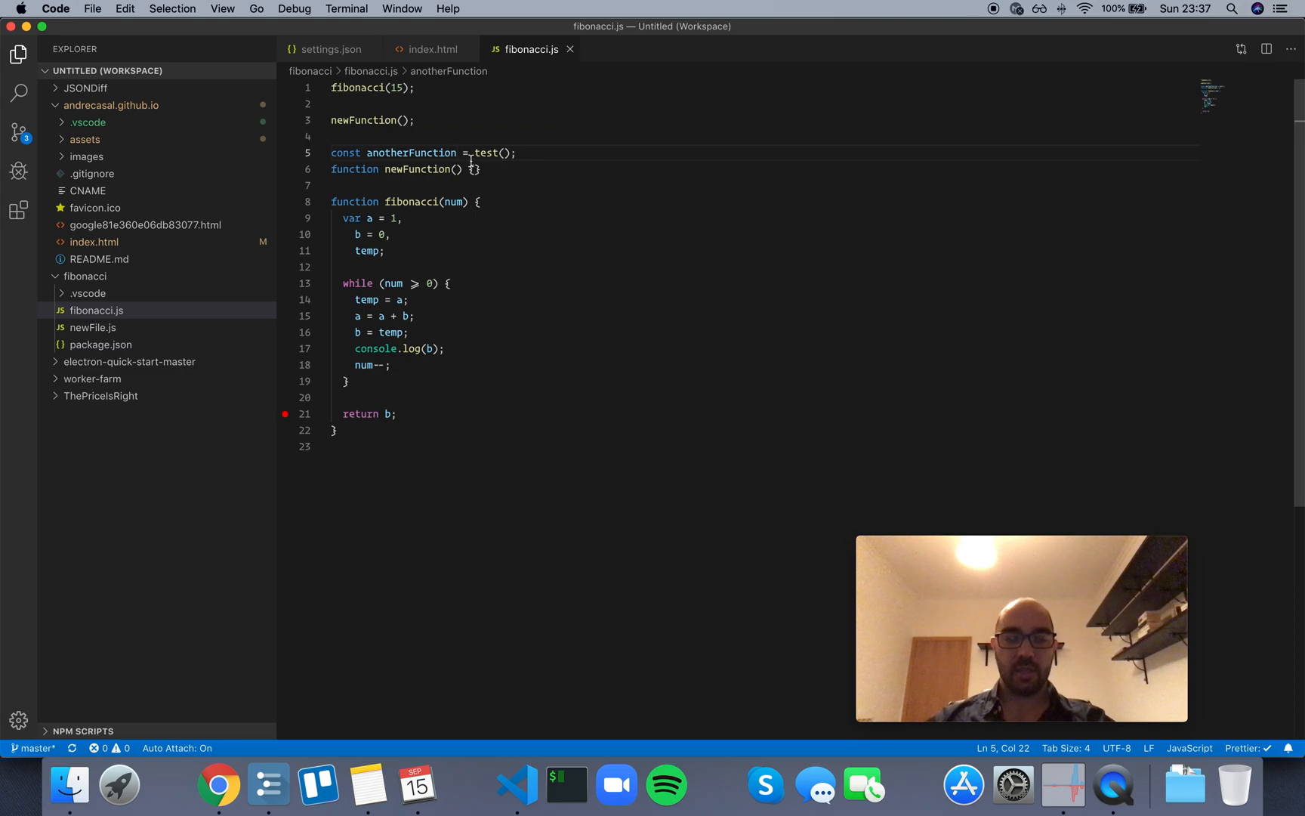
pyautogui.moveTo(403, 152)
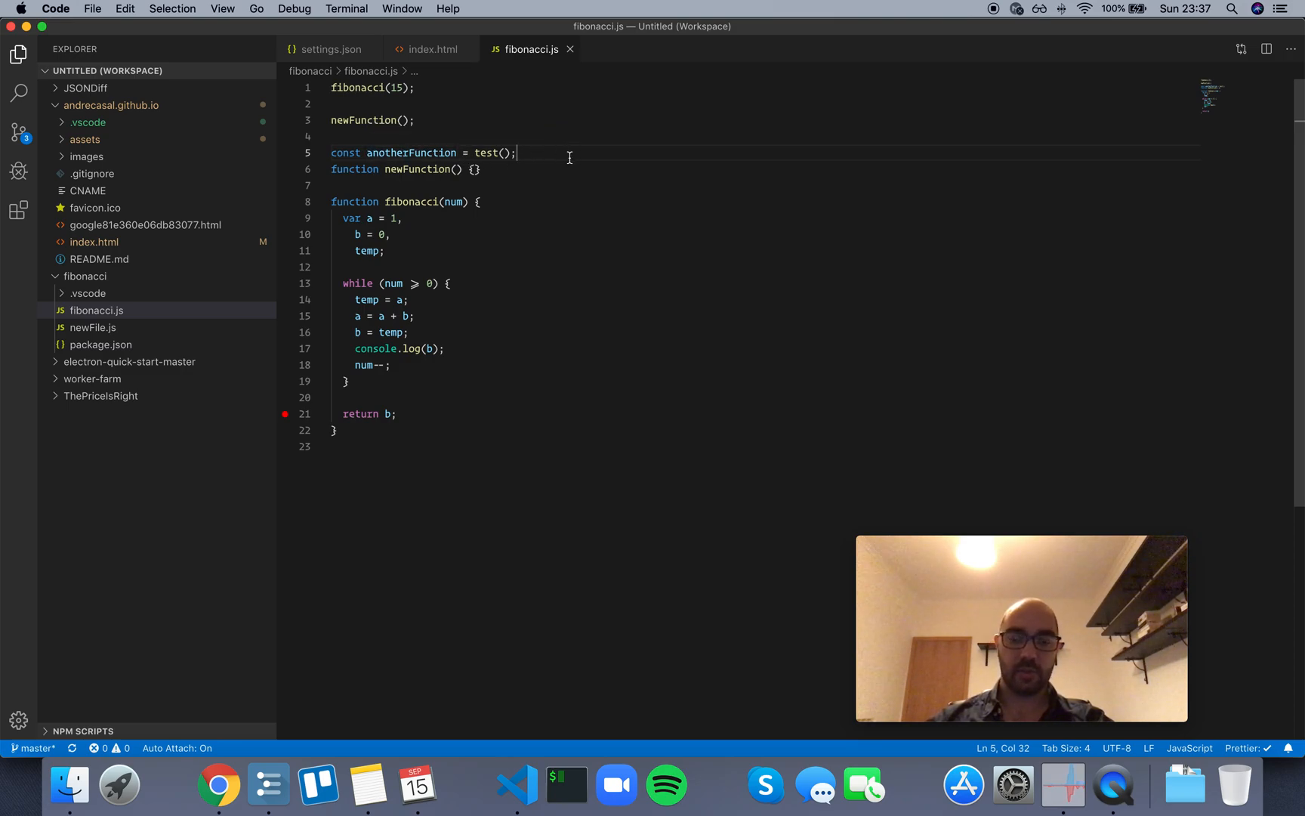
pyautogui.click(345, 152)
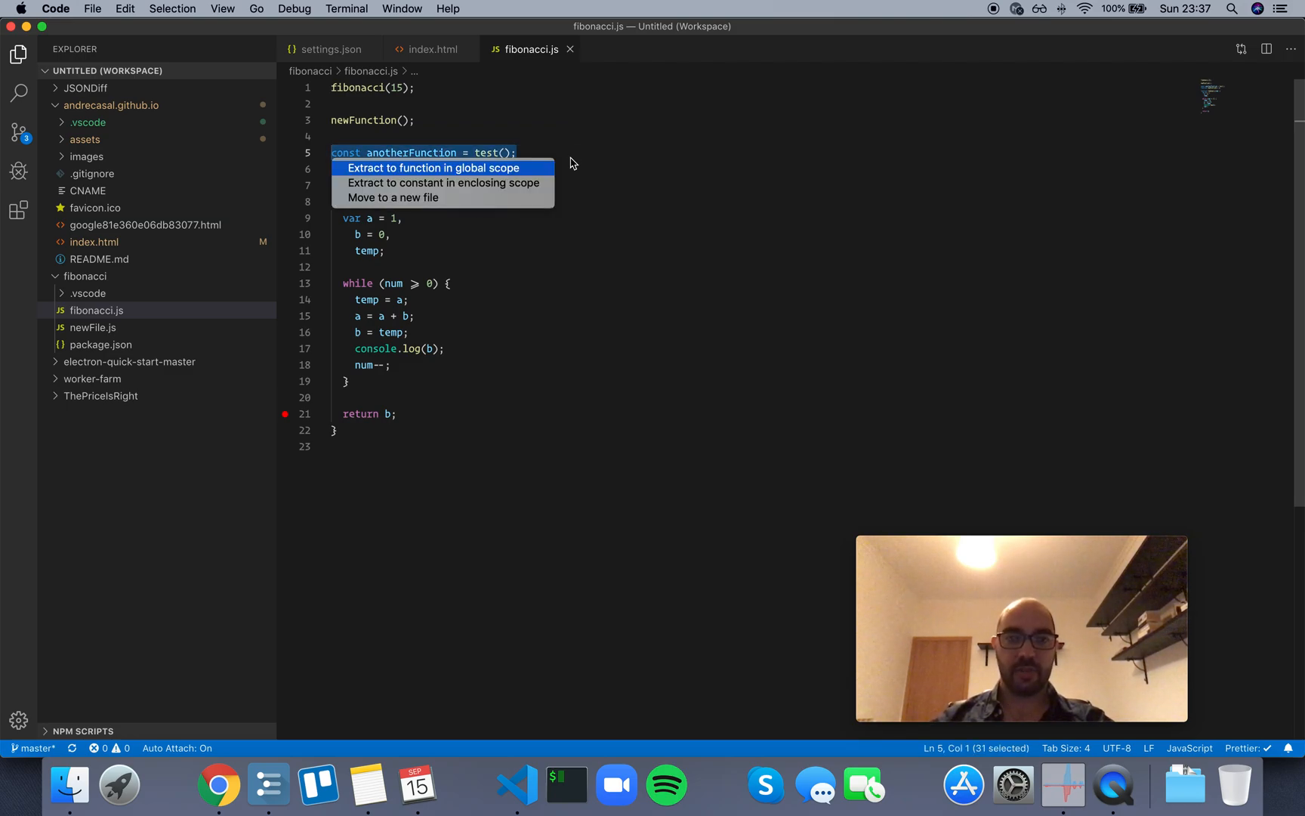
pyautogui.click(432, 167)
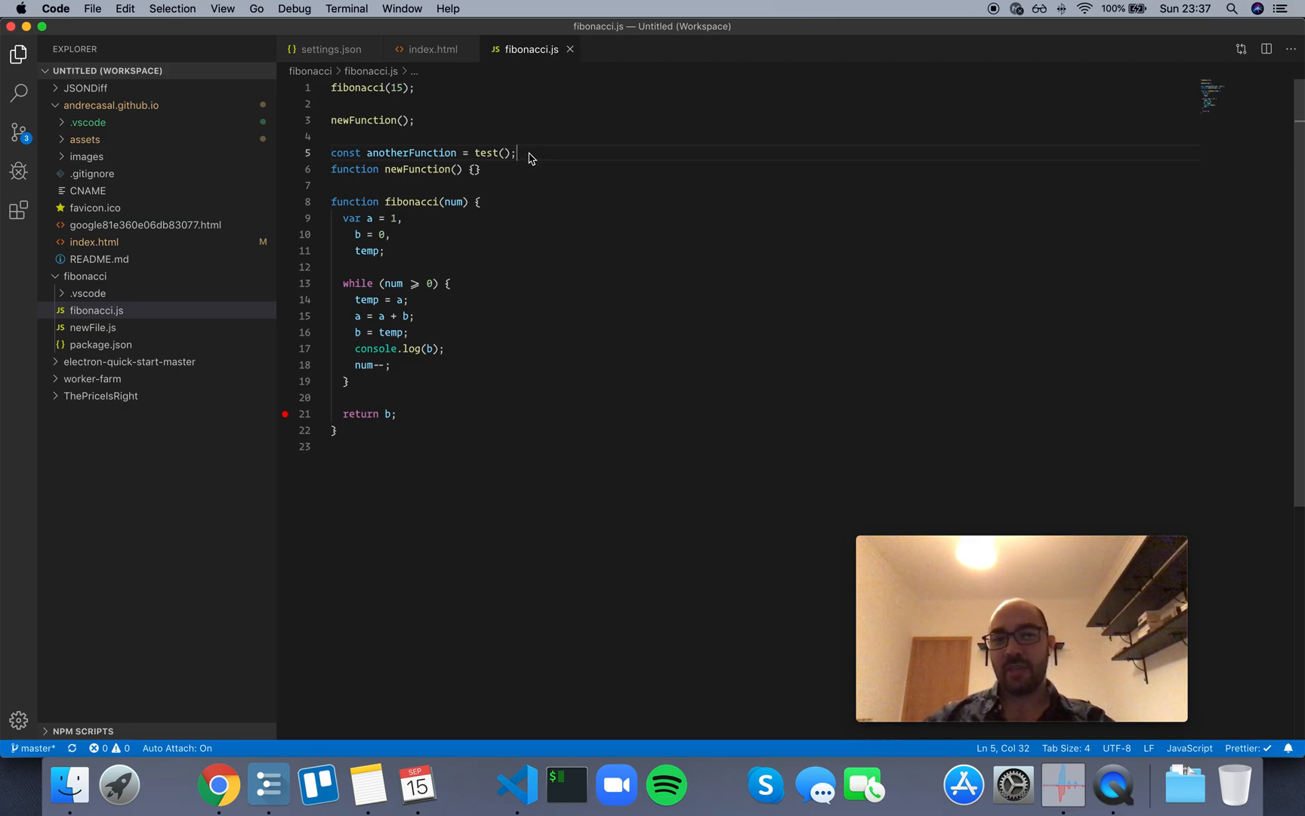
pyautogui.moveTo(541, 157)
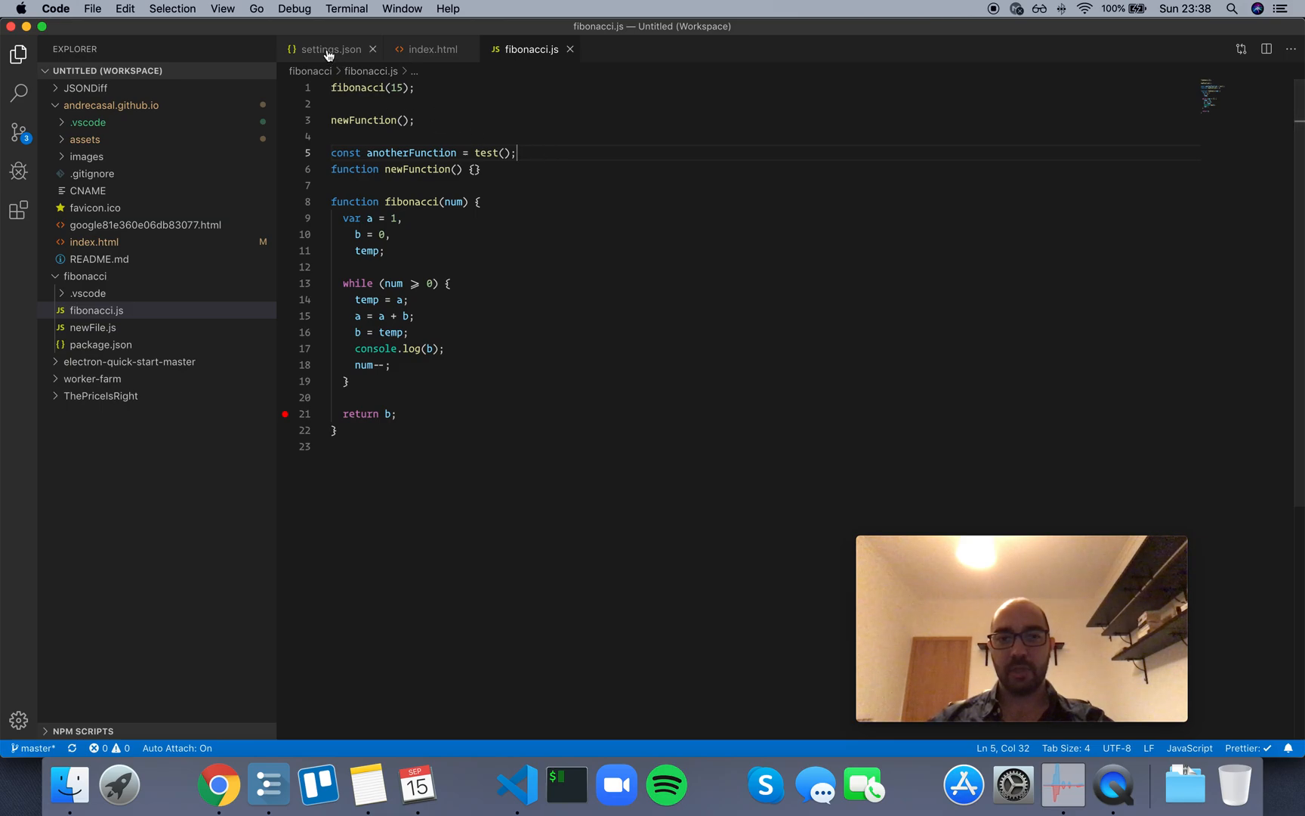
# Switch editor.lightbulb.enabled from false back to true in settings.json
pyautogui.click(329, 49)
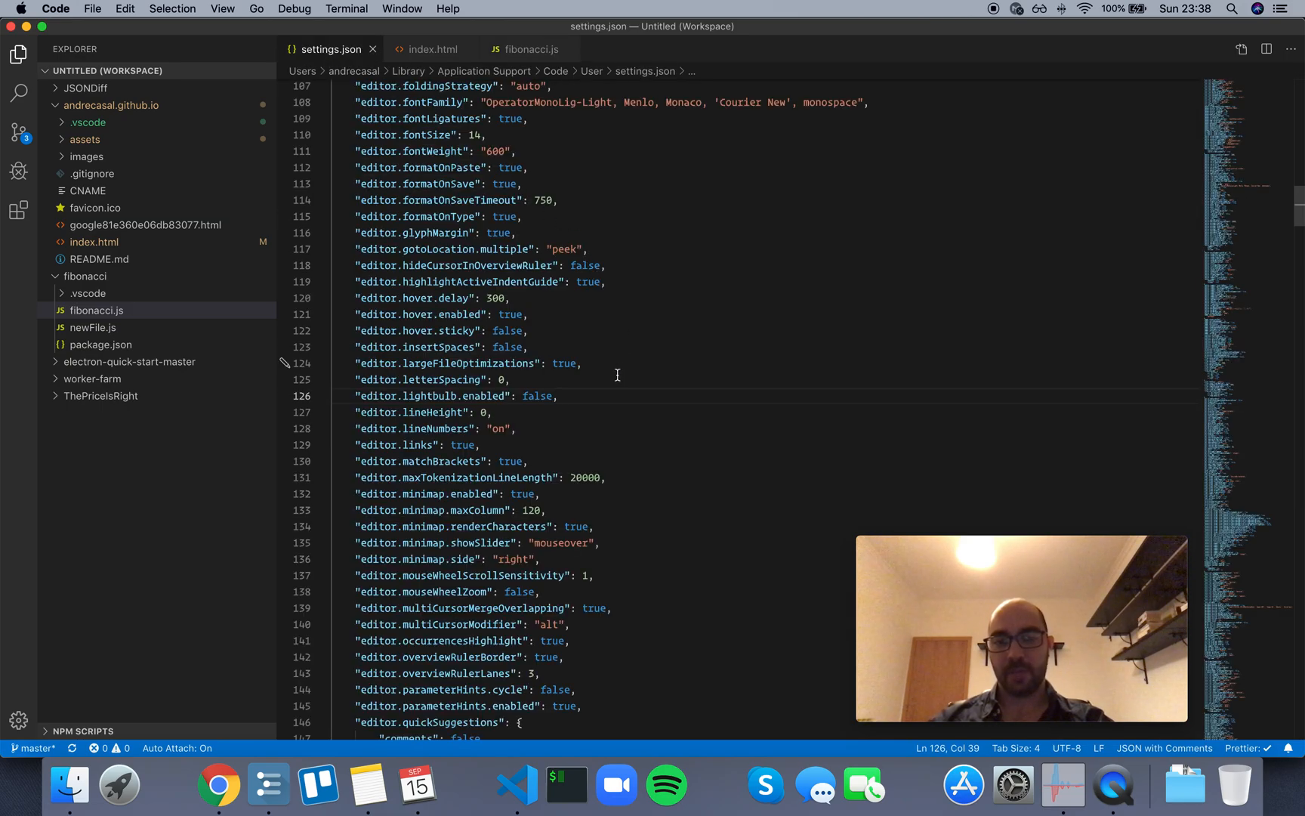
pyautogui.doubleClick(536, 395)
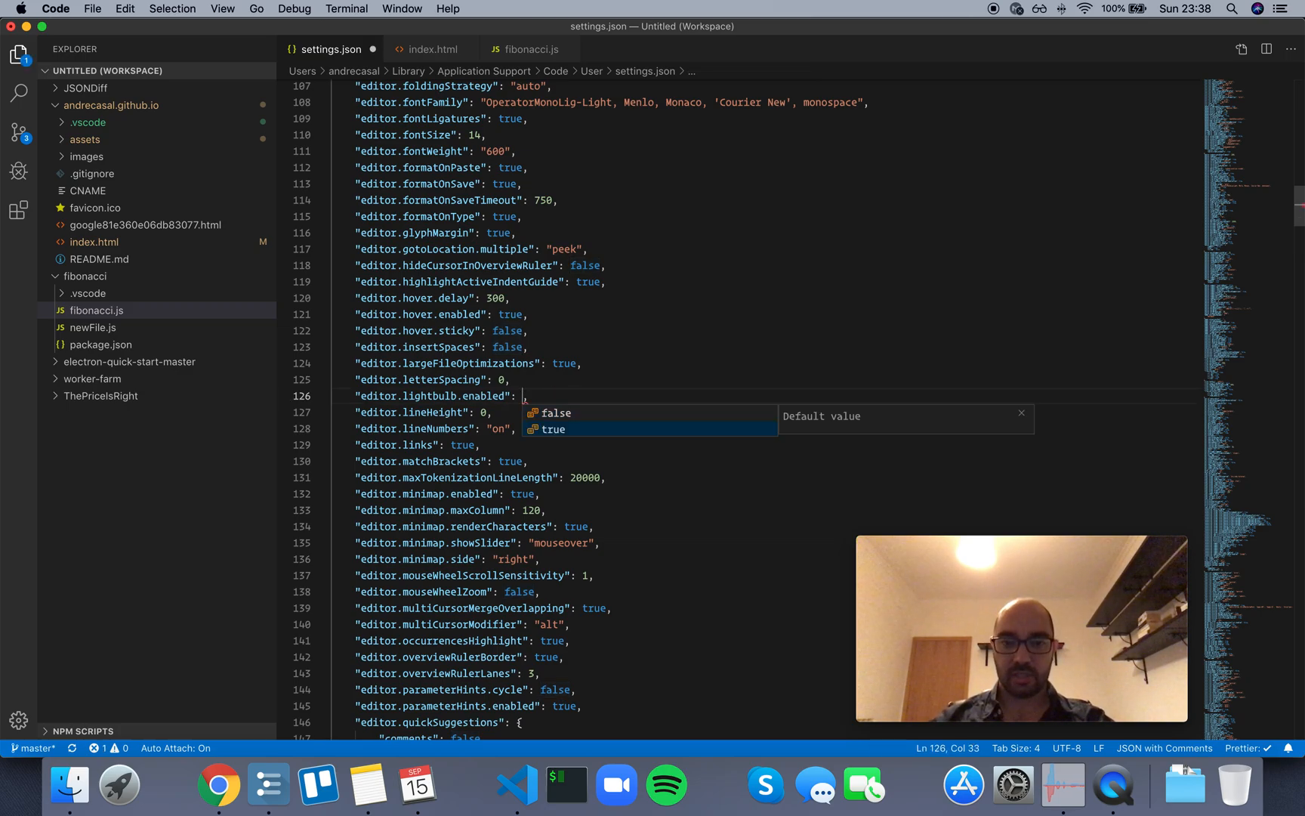
pyautogui.write('true')
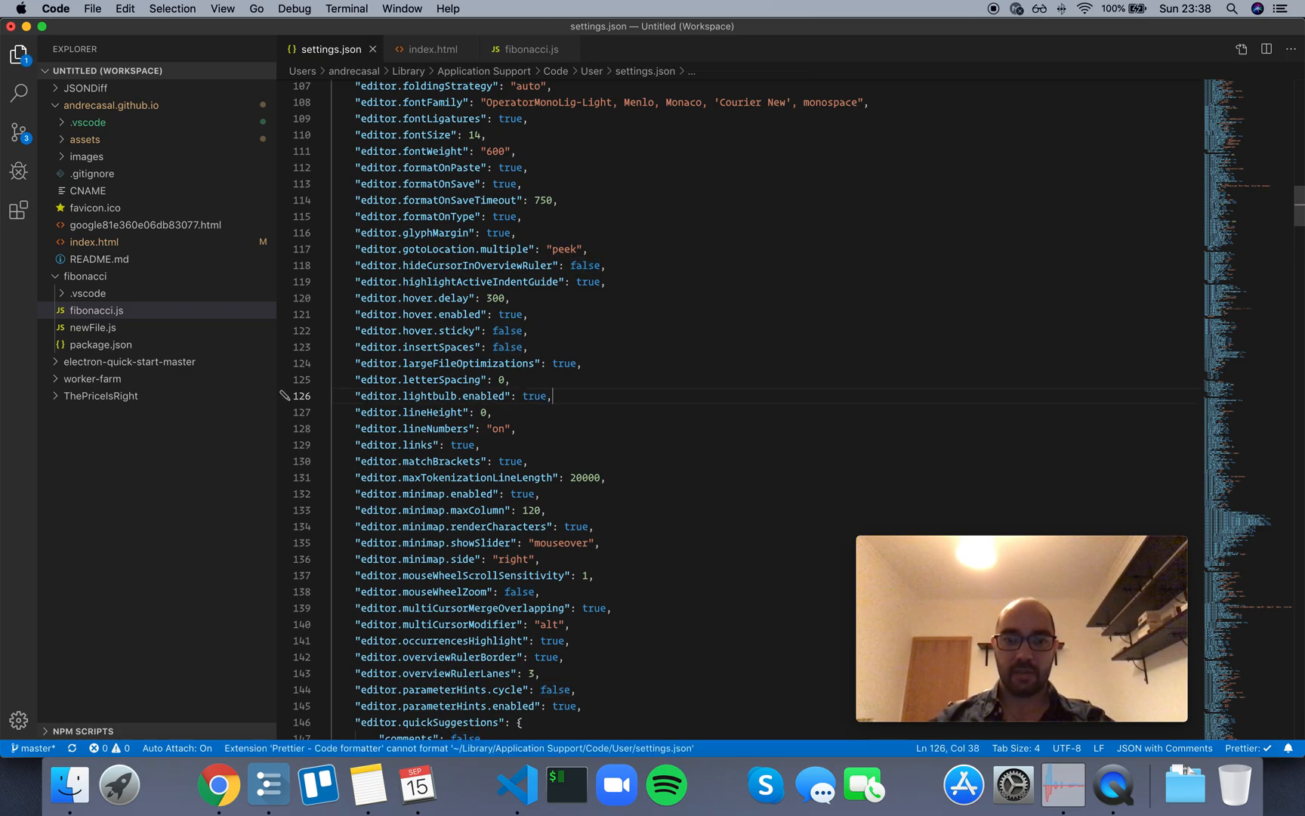